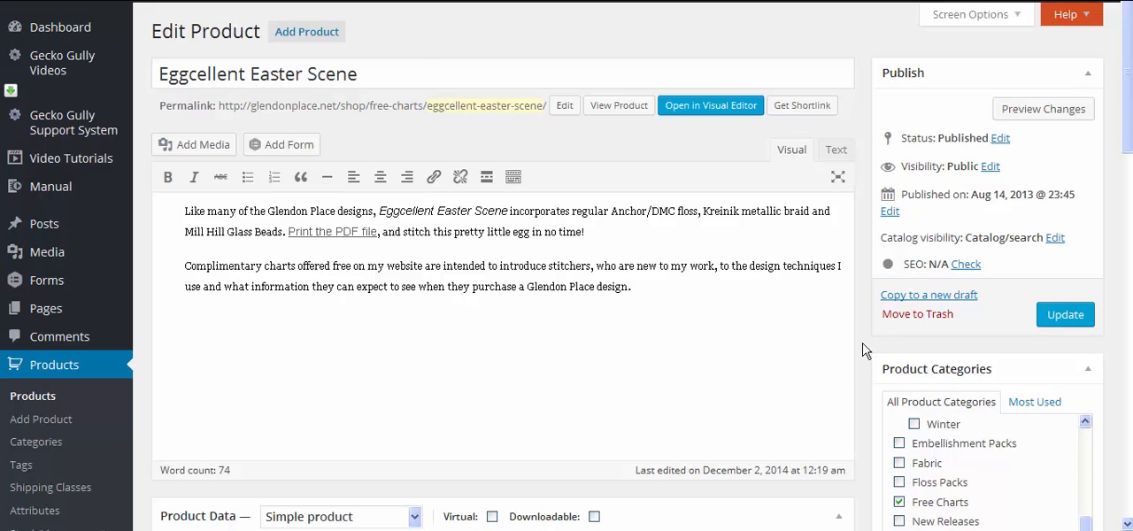
Scroll the Edit Product page down to the Product Data box with its price fields.
scroll("down", 3)
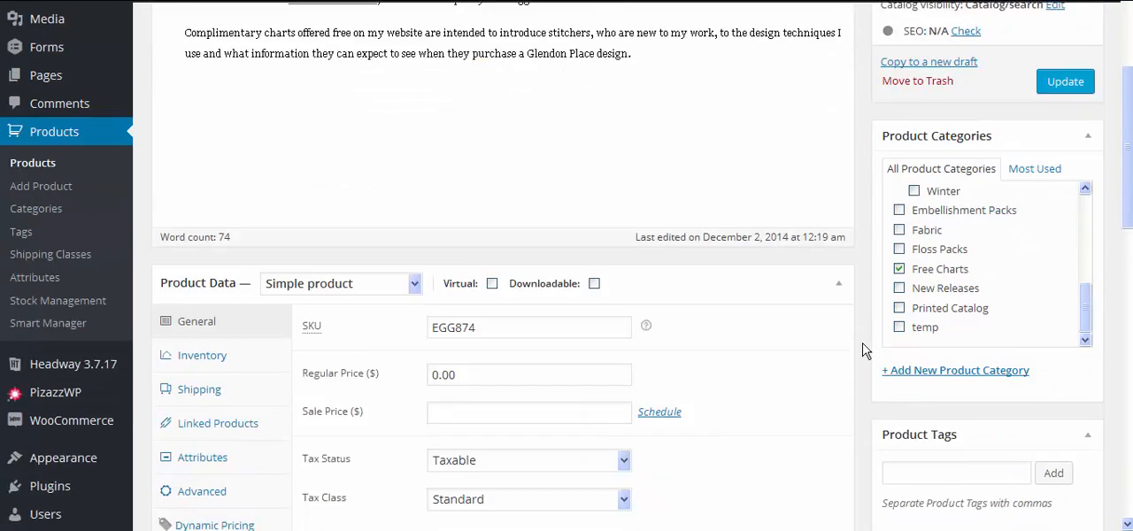
scroll("down", 3)
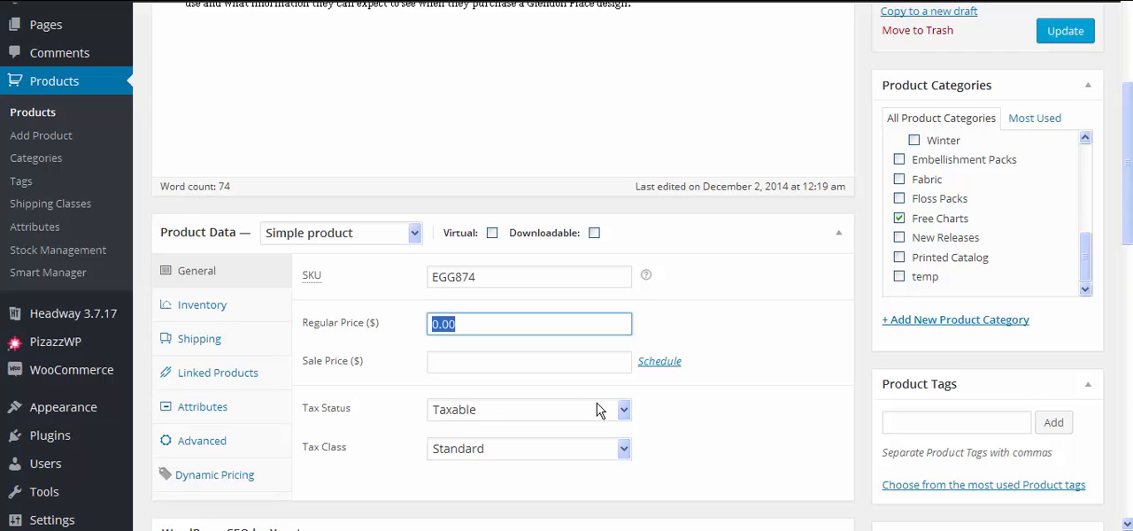
Enter a regular price of 5 and a sale price of 0 for the product.
type("5")
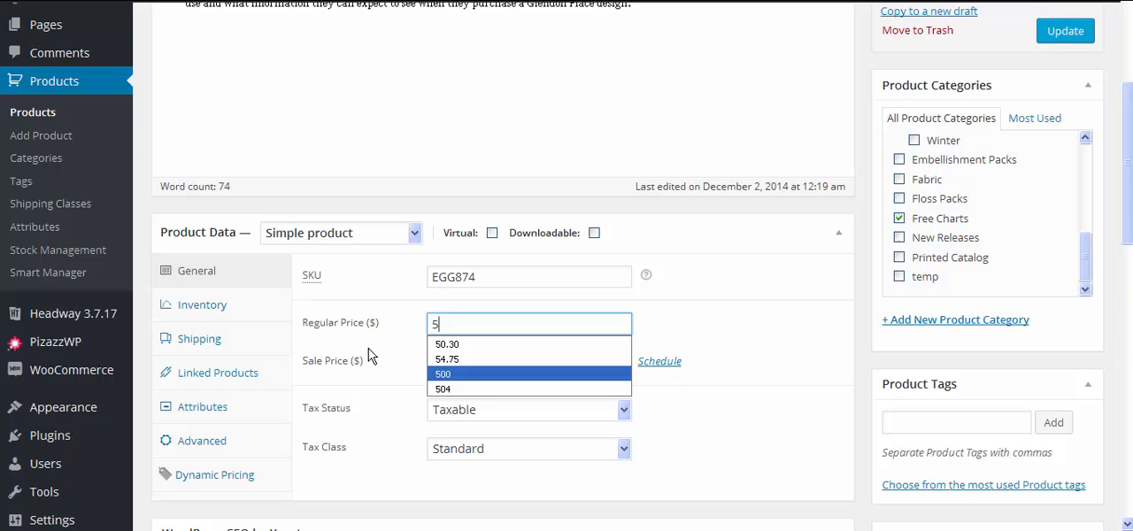
left_click(528, 362)
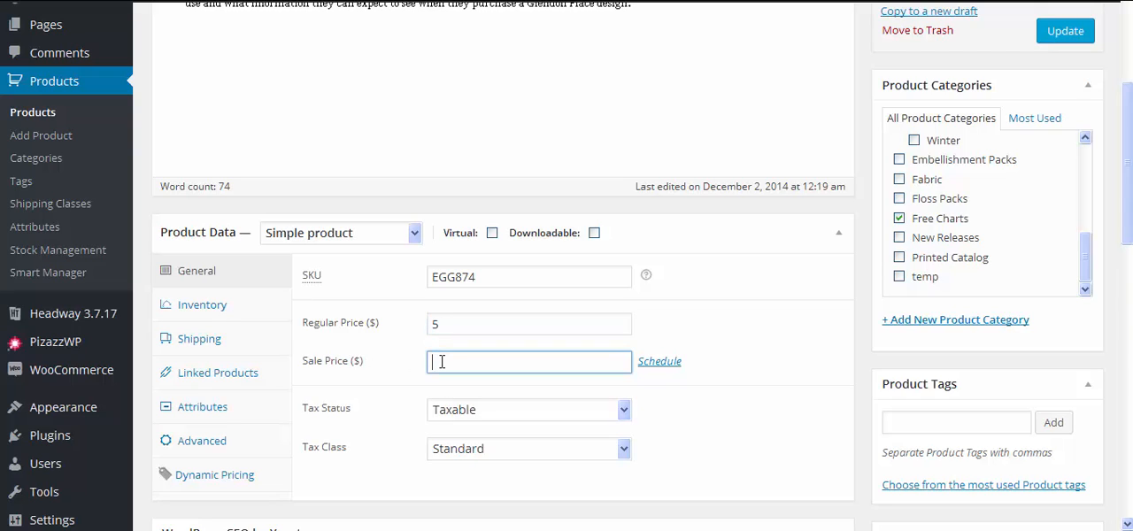
type("0")
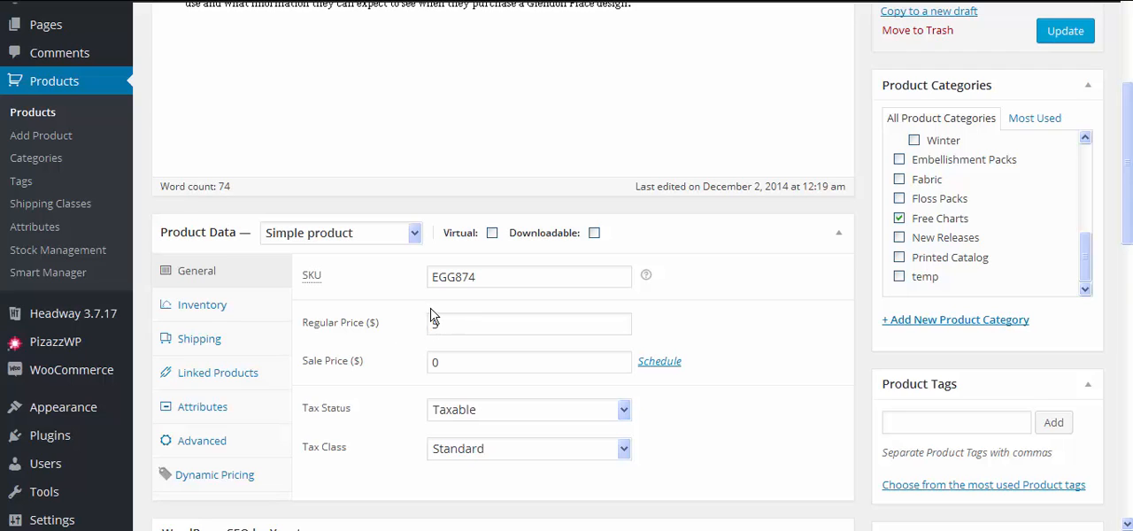
type("5")
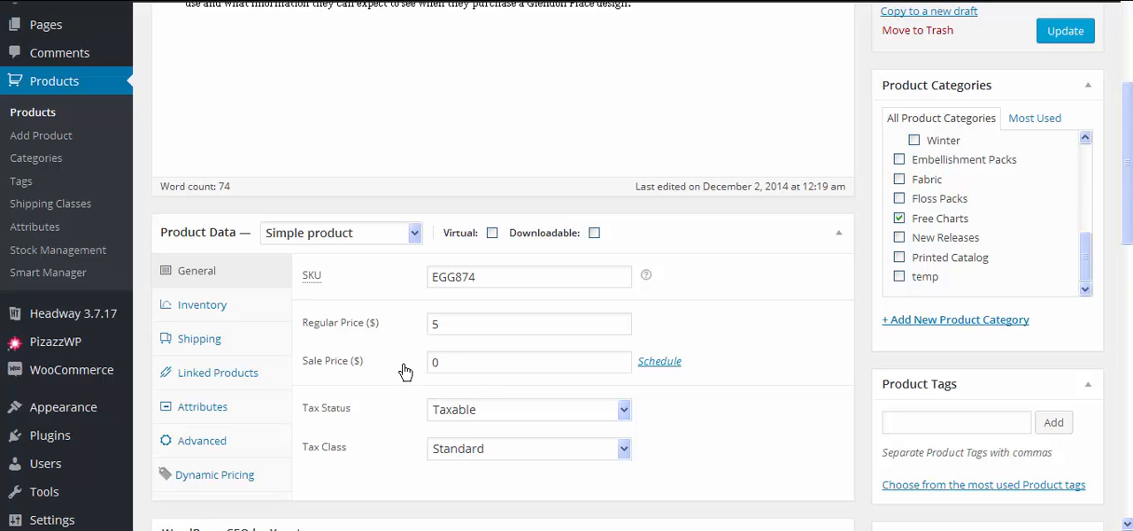
mouse_move(381, 347)
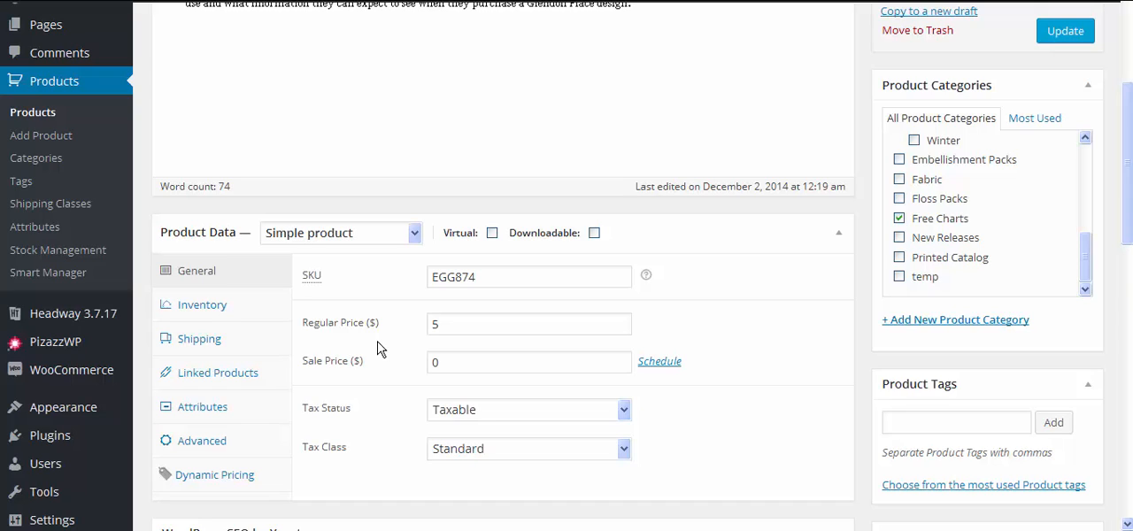
mouse_move(372, 354)
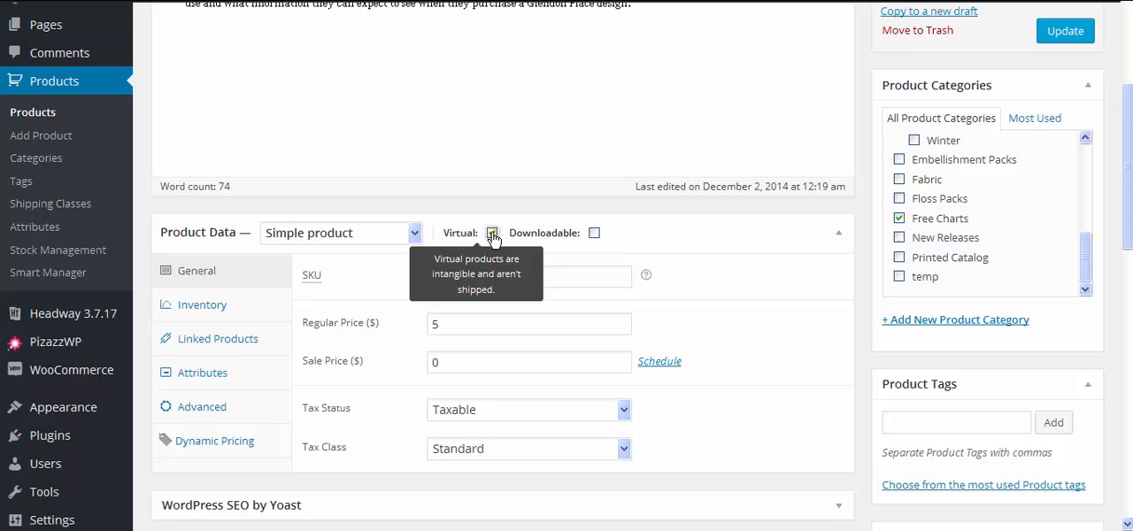
Tick Virtual and Downloadable so the downloadable file settings appear below.
left_click(493, 234)
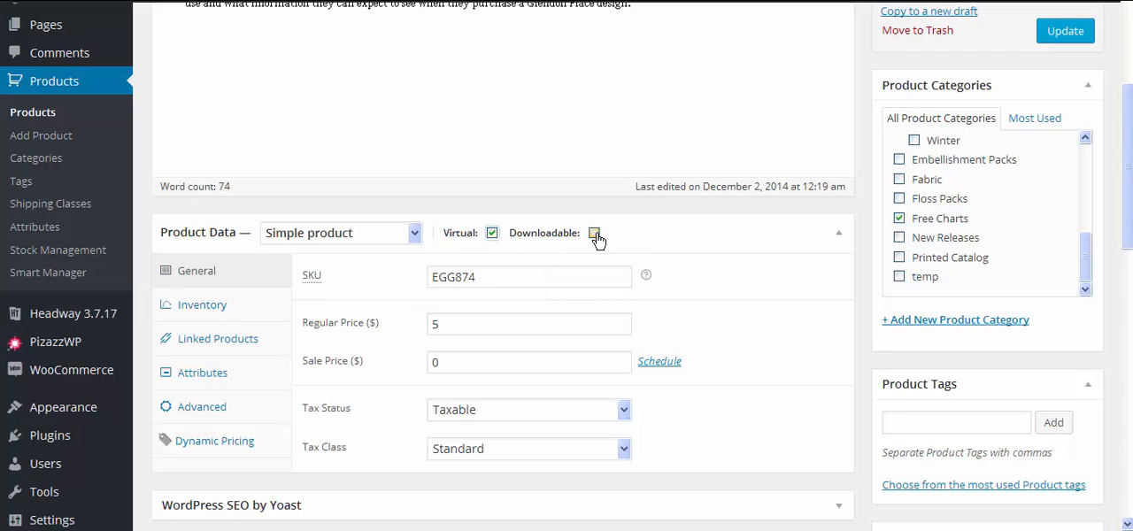
left_click(595, 234)
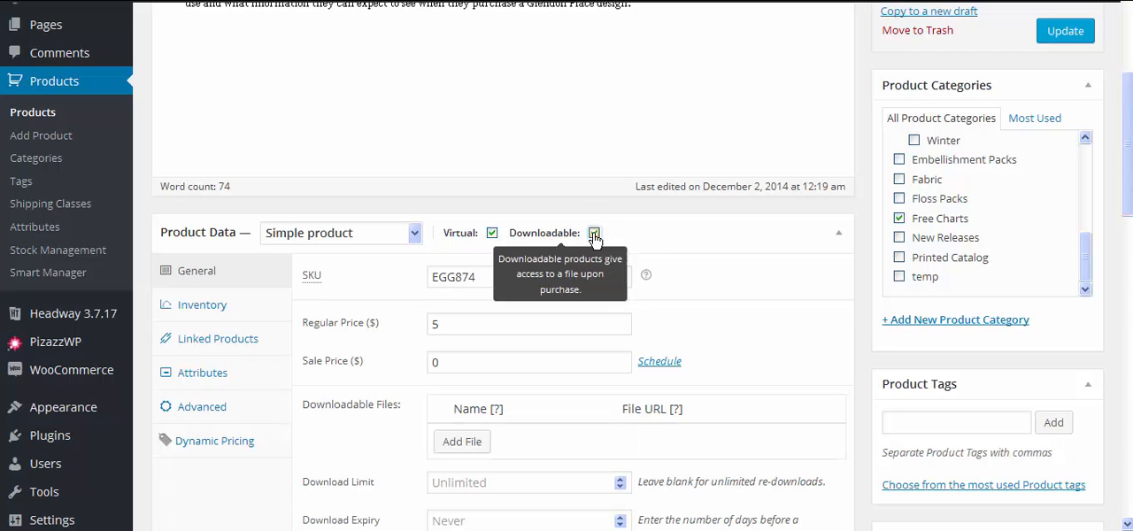
scroll("down", 3)
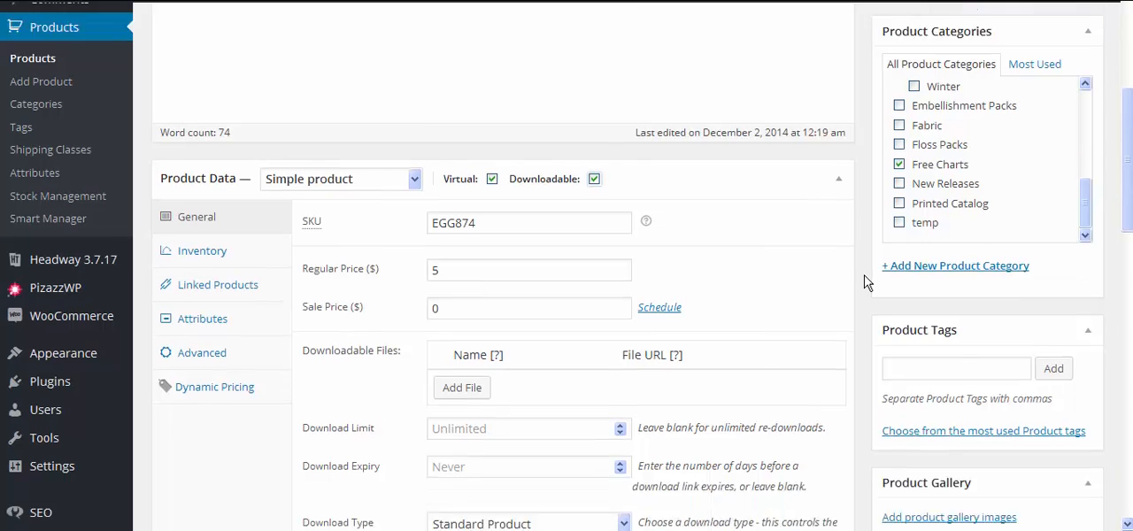
scroll("down", 3)
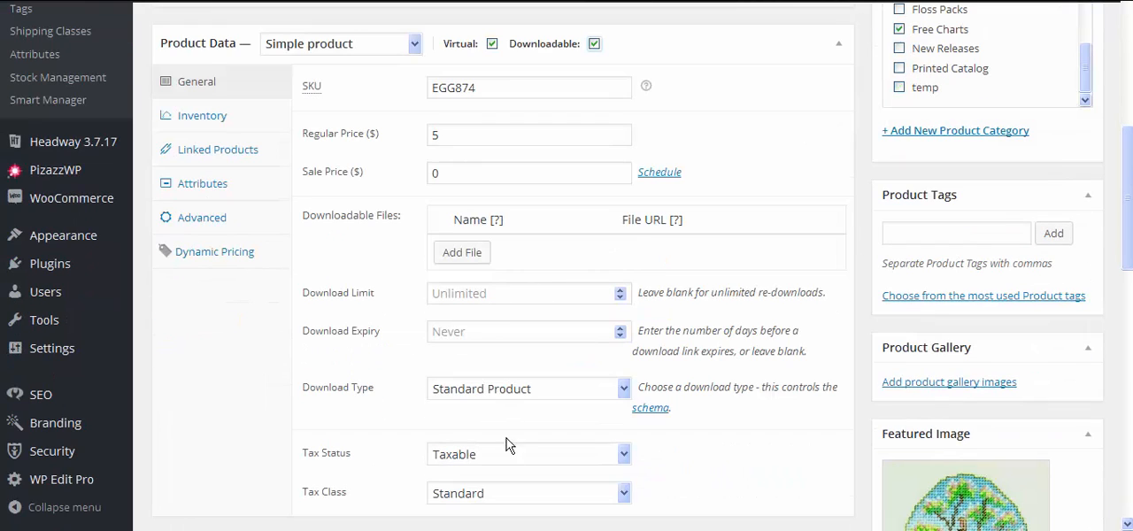
mouse_move(517, 283)
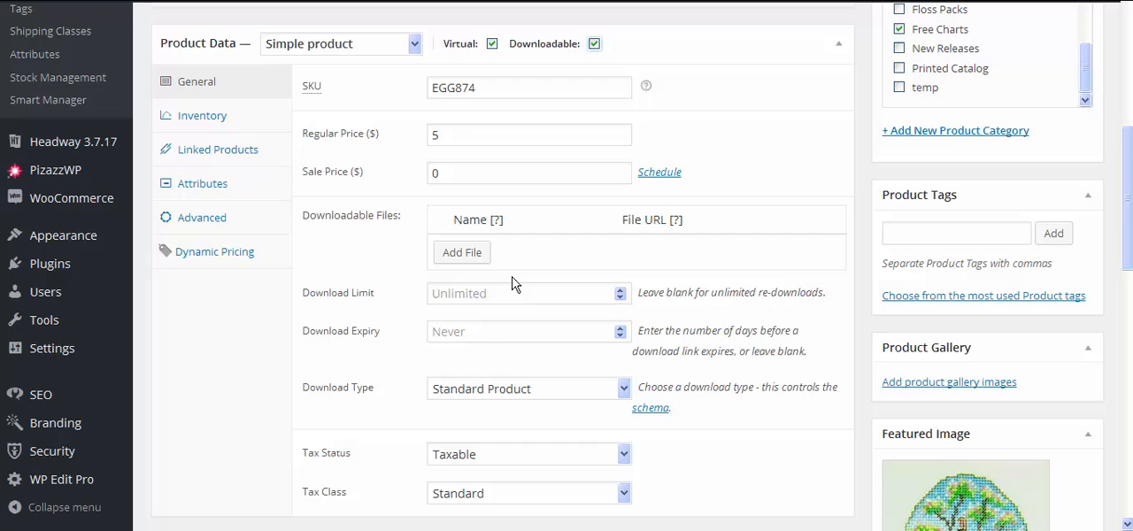
mouse_move(517, 290)
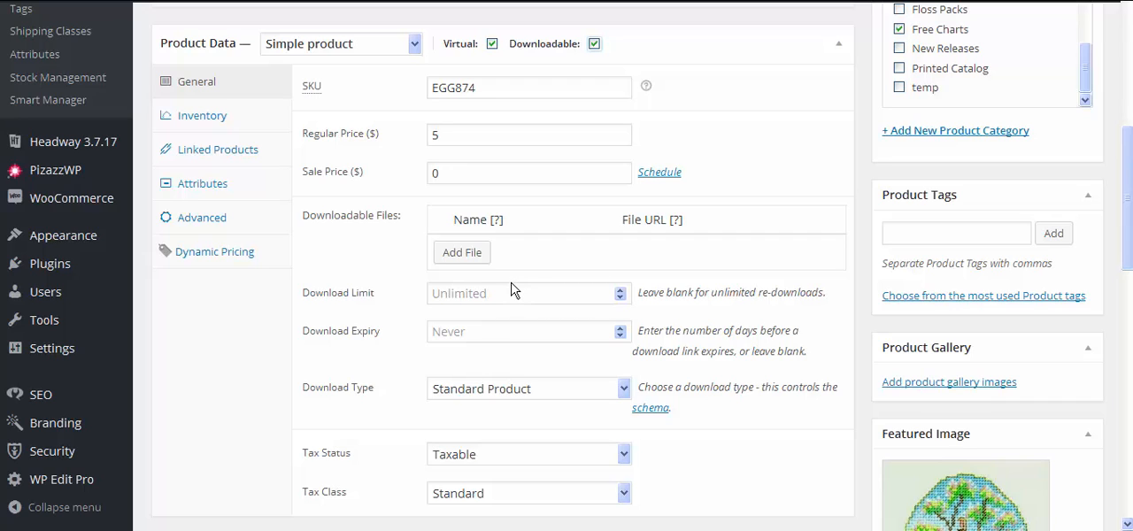
mouse_move(452, 256)
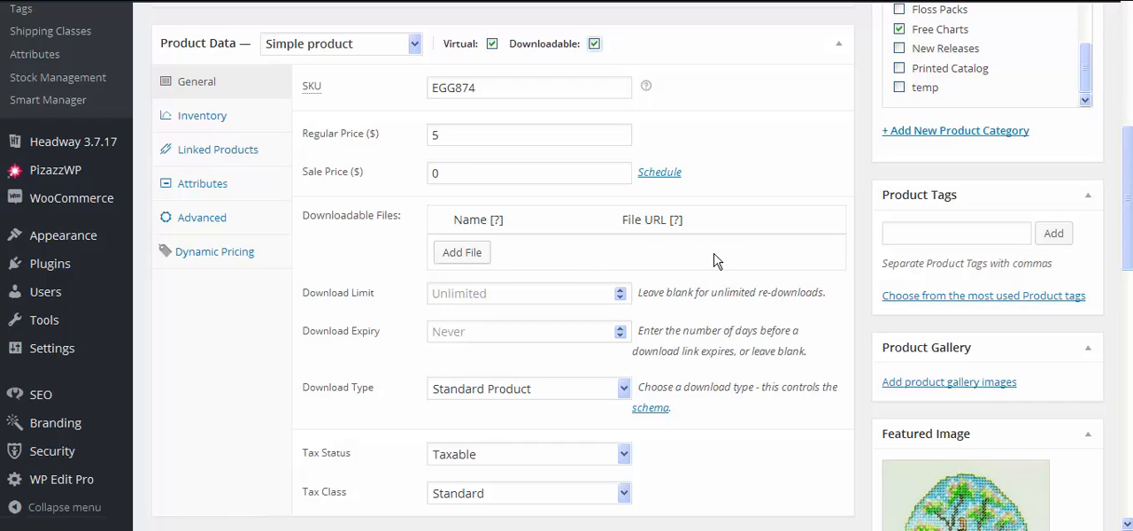
mouse_move(715, 262)
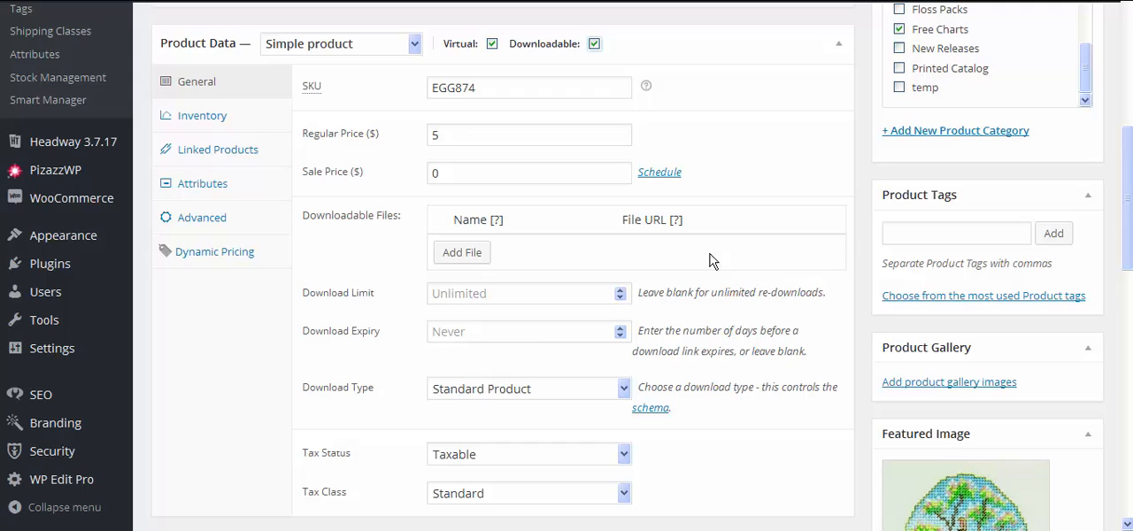
mouse_move(724, 267)
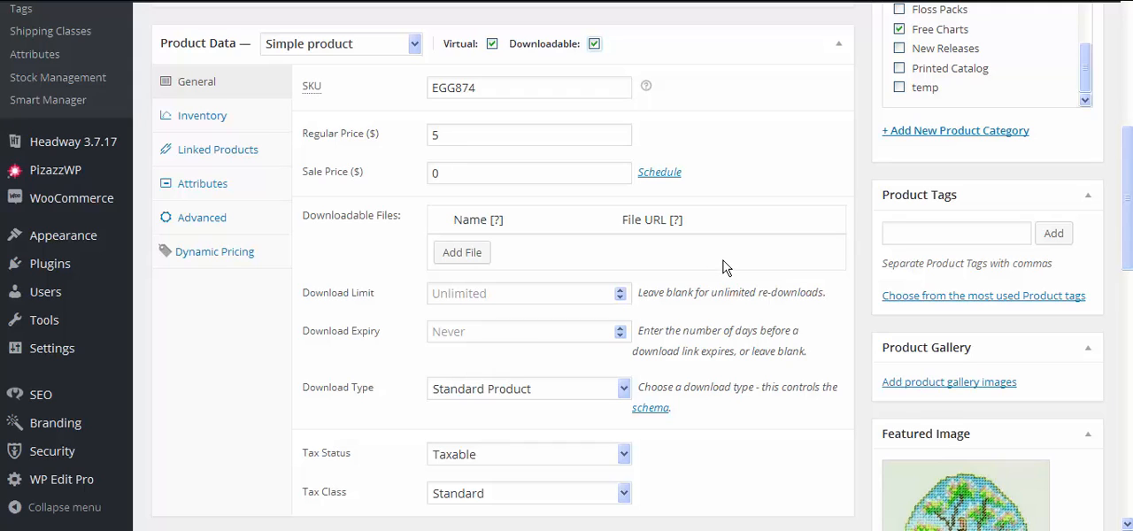
mouse_move(460, 294)
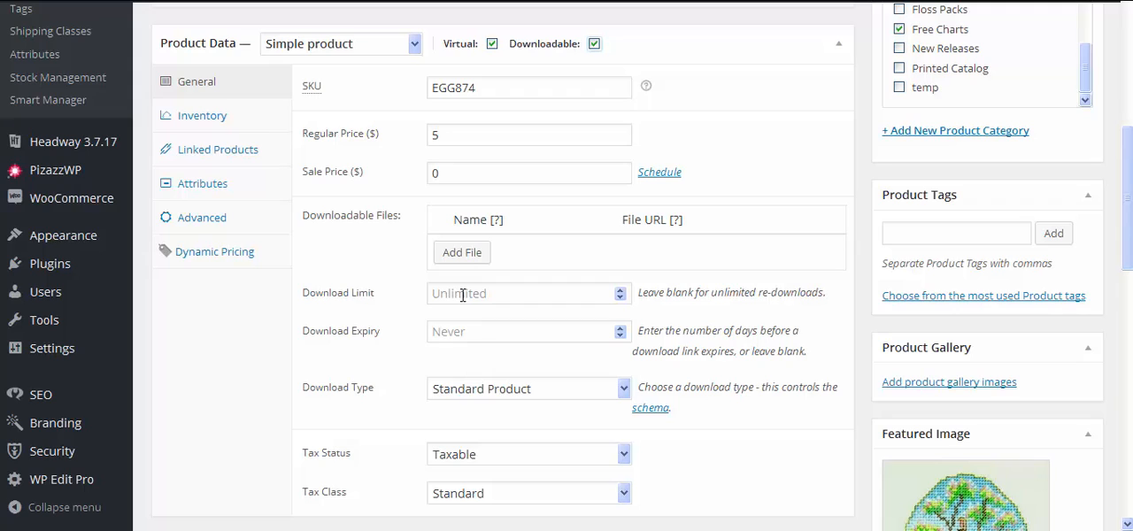
mouse_move(469, 319)
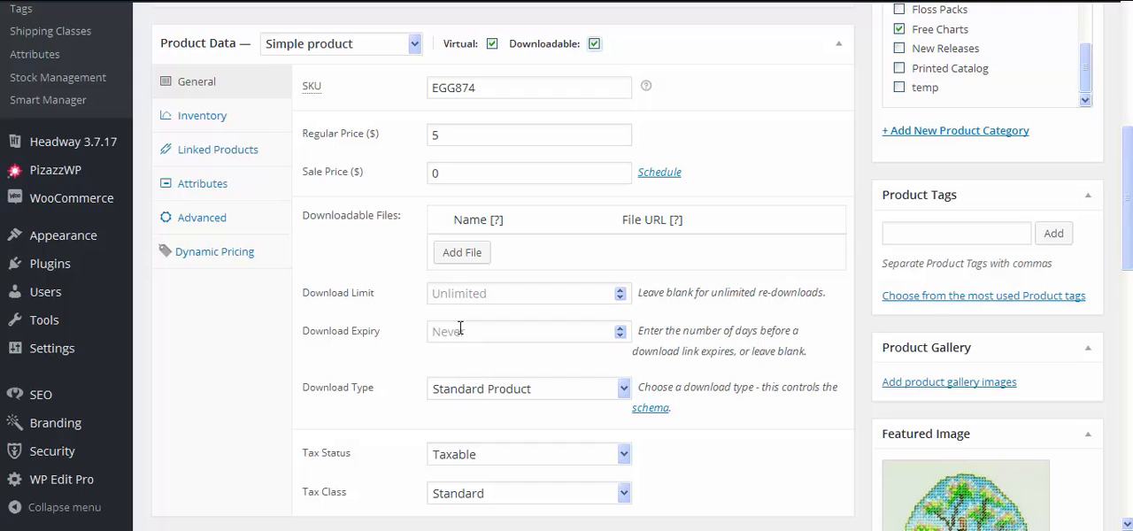
mouse_move(393, 424)
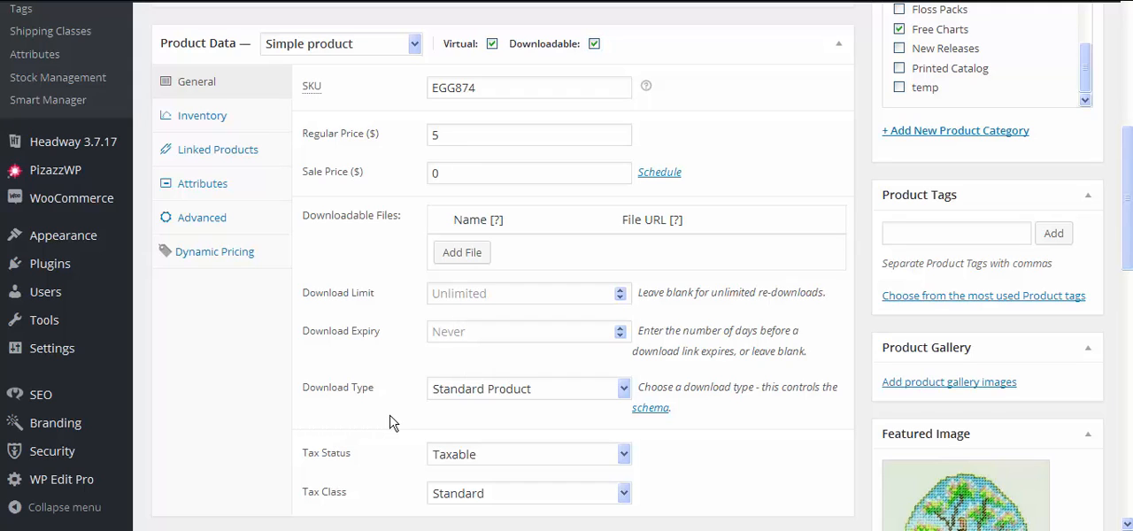